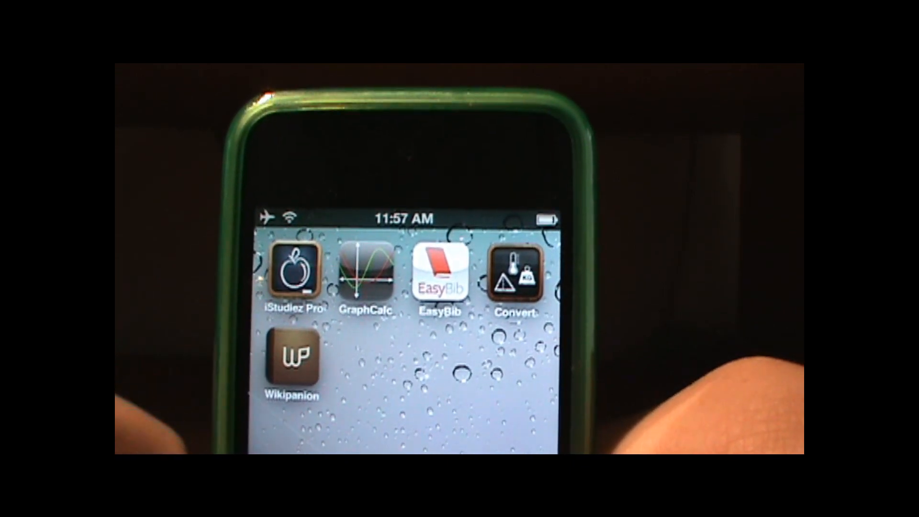
# - Create a 'High School' semester in iStudiez Pro, keeping the Feb 13–May 13, 2012 dates
pyautogui.click(298, 272)
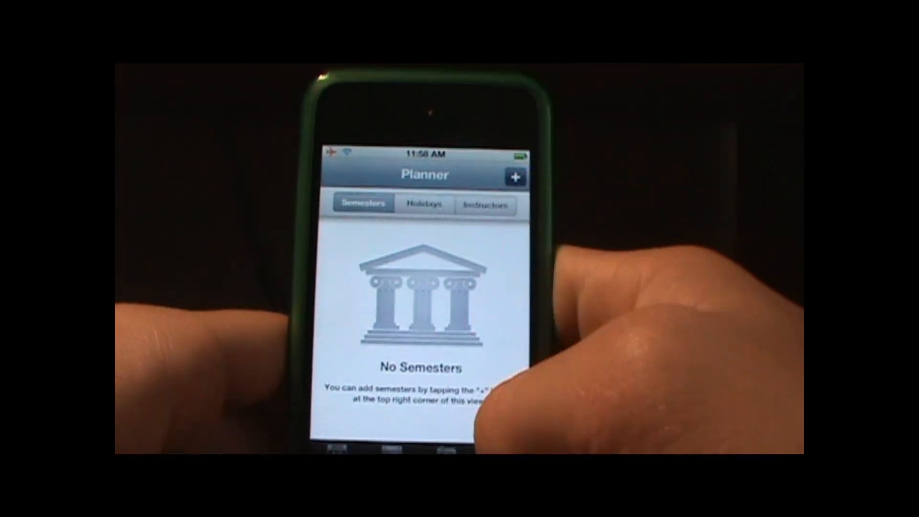
pyautogui.click(515, 177)
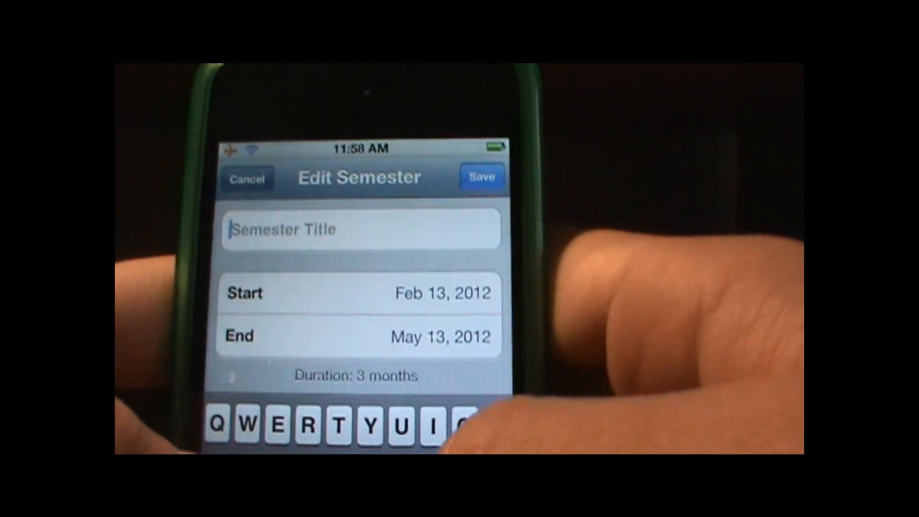
pyautogui.write('High')
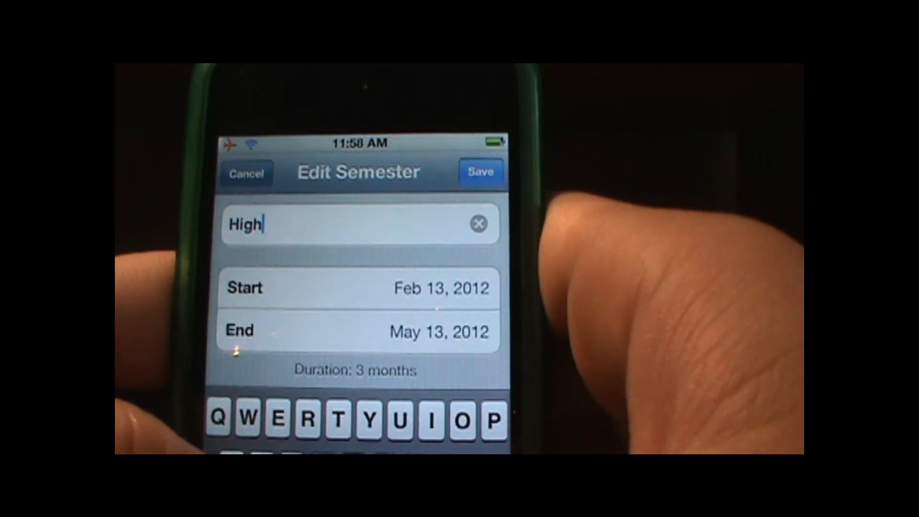
pyautogui.write('School')
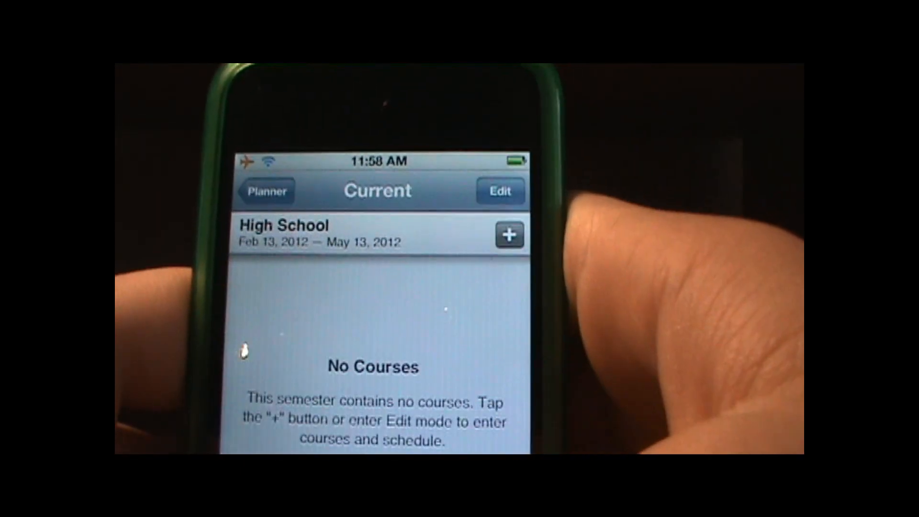
# - Add a World History course with a class from 11:55 AM to 12:55 PM
pyautogui.click(509, 234)
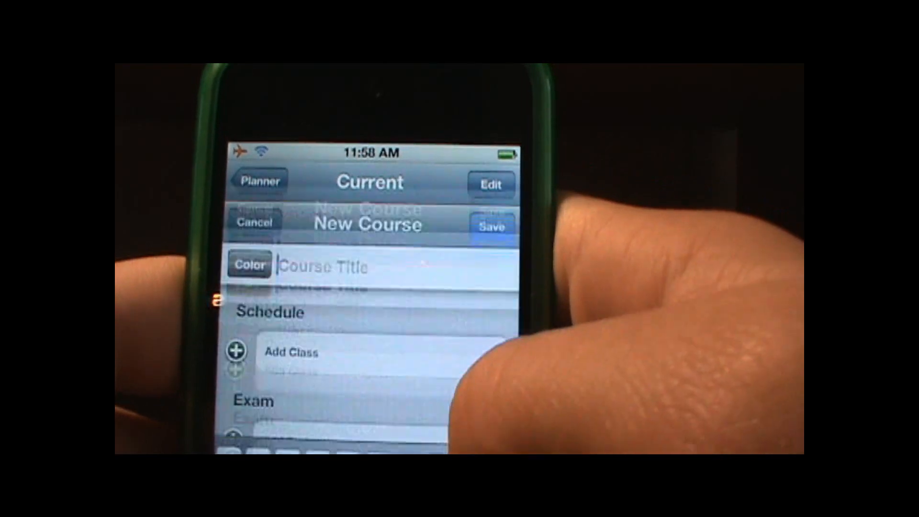
pyautogui.click(370, 266)
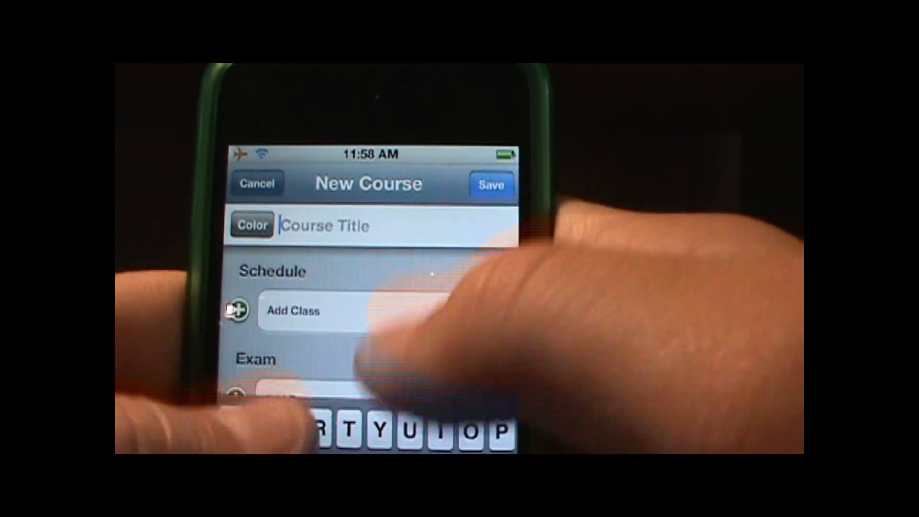
pyautogui.write('World')
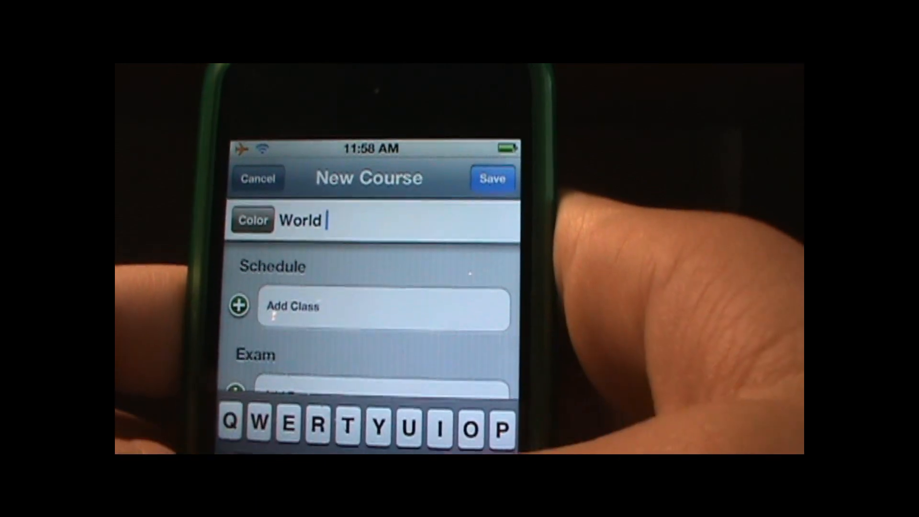
pyautogui.write('Hit')
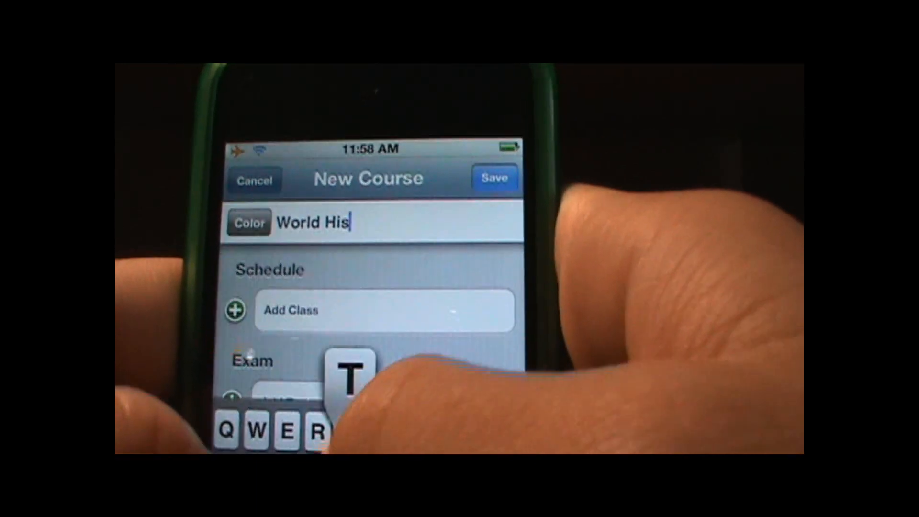
pyautogui.write('tory Ap')
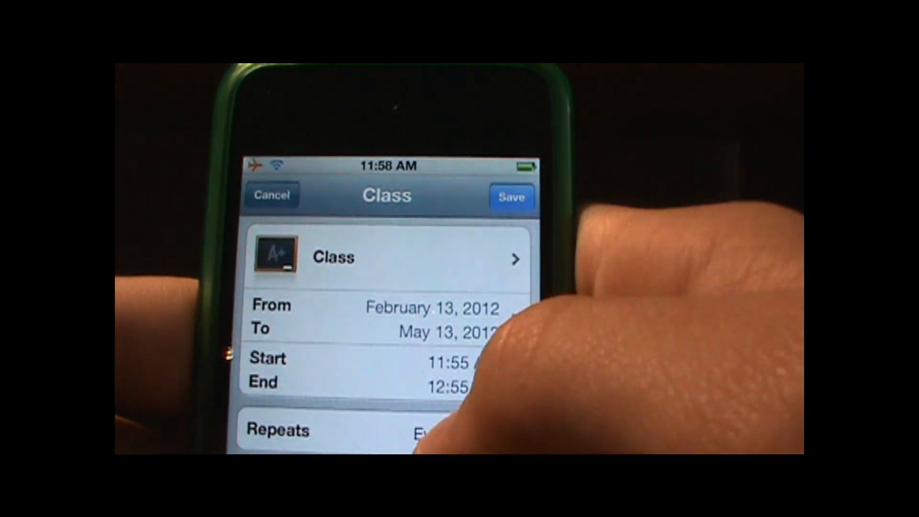
pyautogui.click(381, 369)
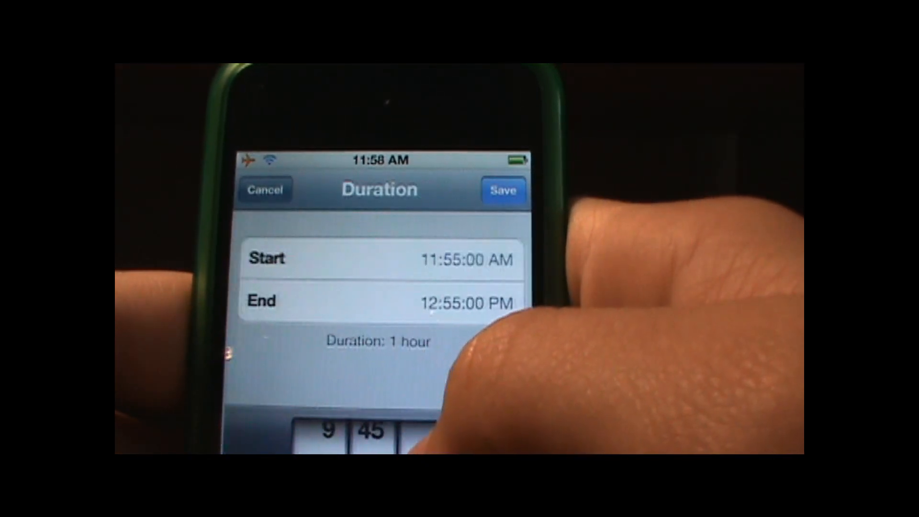
pyautogui.click(375, 259)
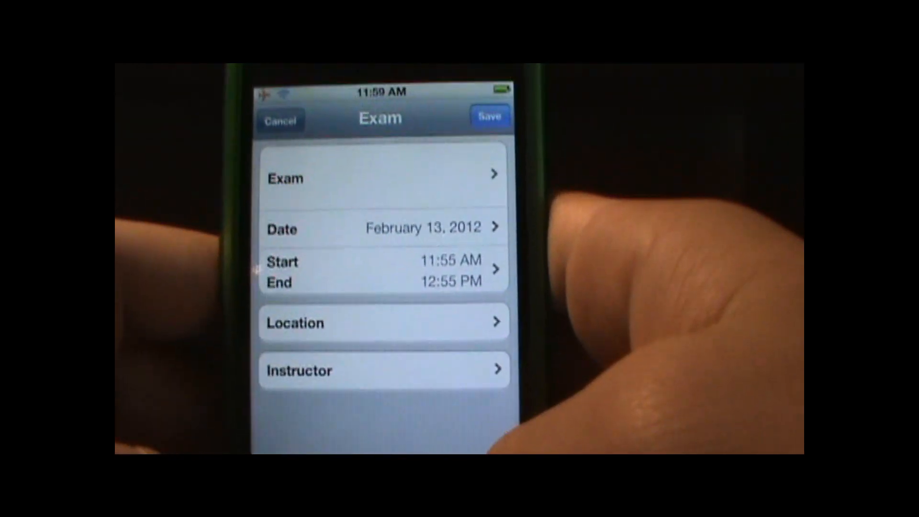
# - Give the exam the description 'Unit 6 test', set its times and date it March 15, 2012
pyautogui.click(381, 178)
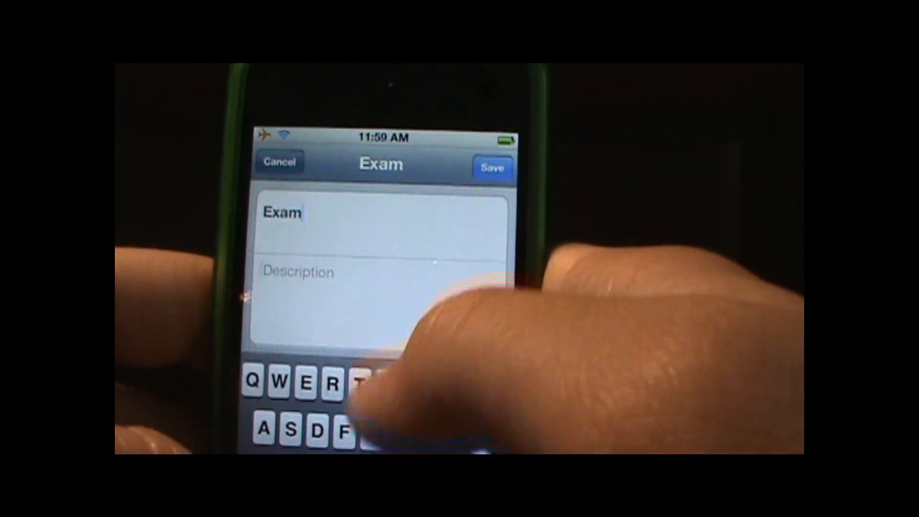
pyautogui.write('Unit 6 test')
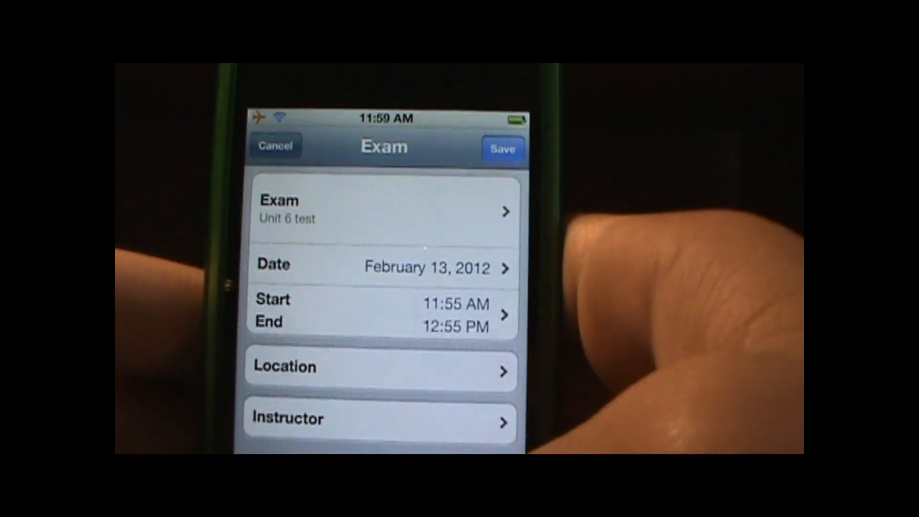
pyautogui.click(381, 313)
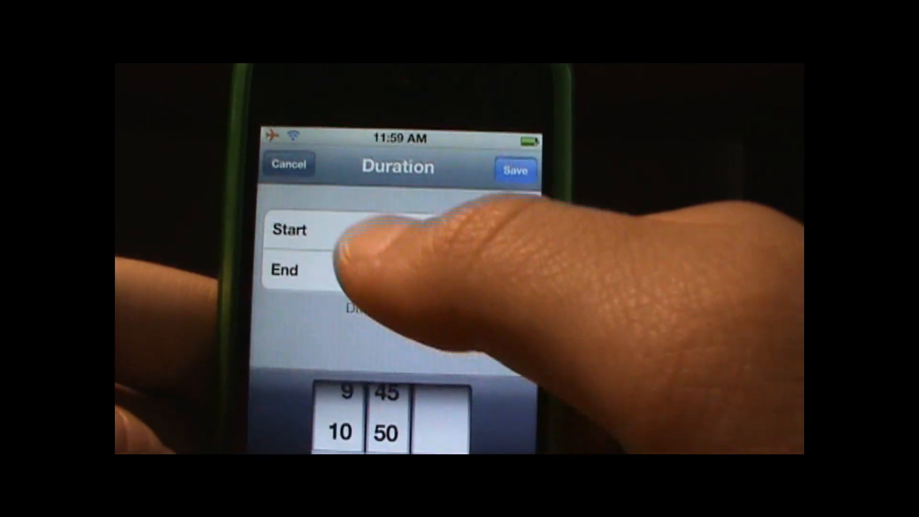
pyautogui.click(514, 170)
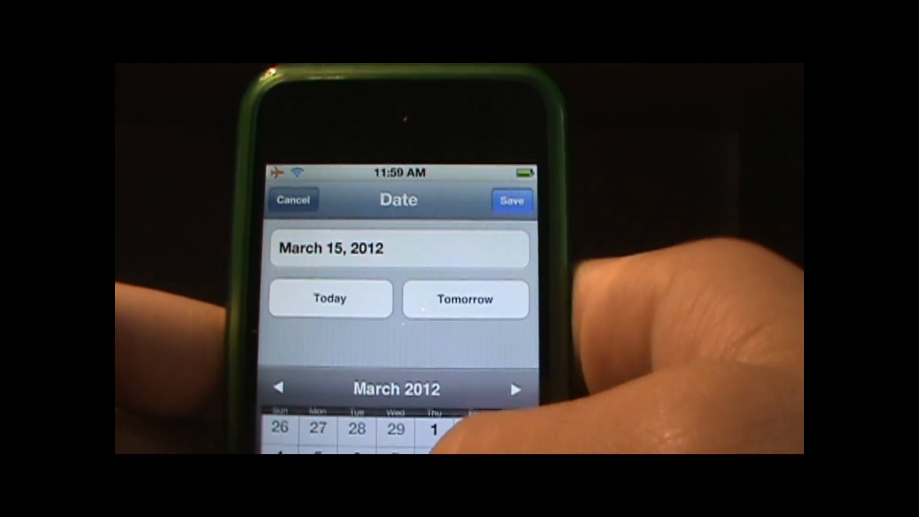
pyautogui.click(512, 199)
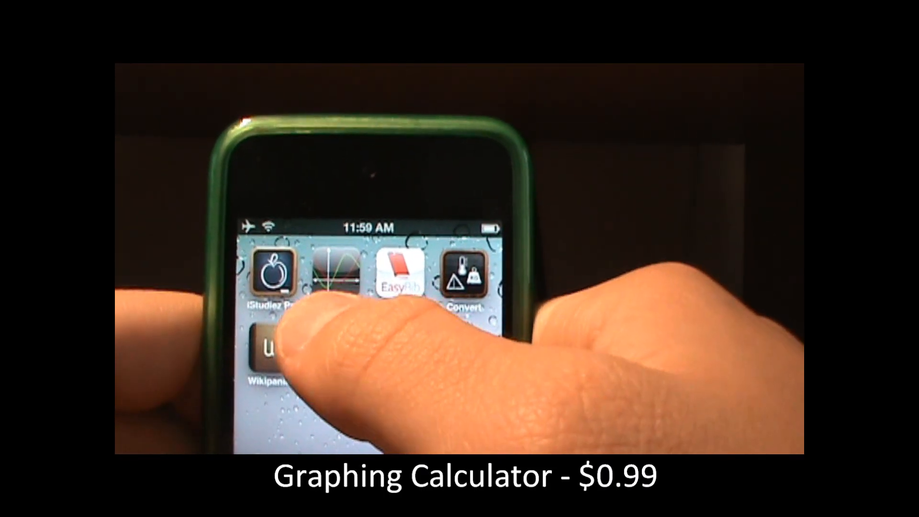
pyautogui.click(329, 275)
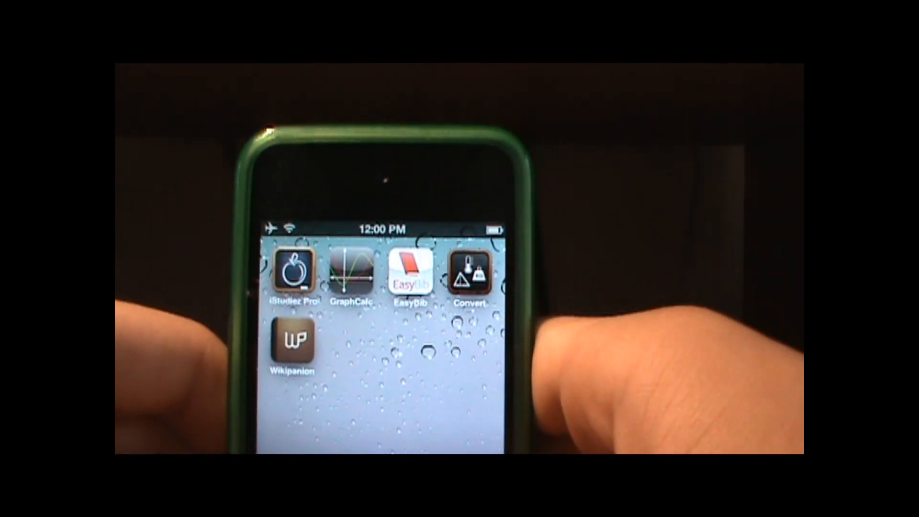
pyautogui.click(410, 275)
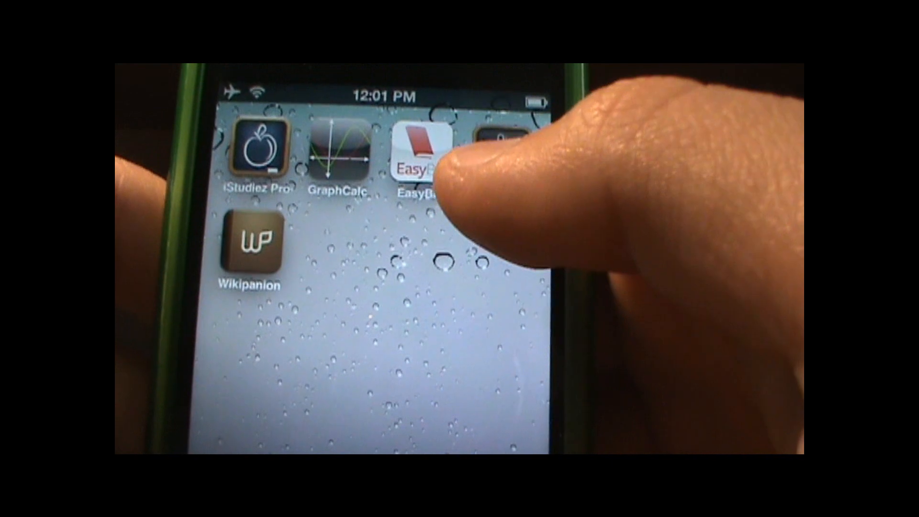
# - Open Convert's currency category and reset the amount to 1 US Dollar
pyautogui.click(428, 146)
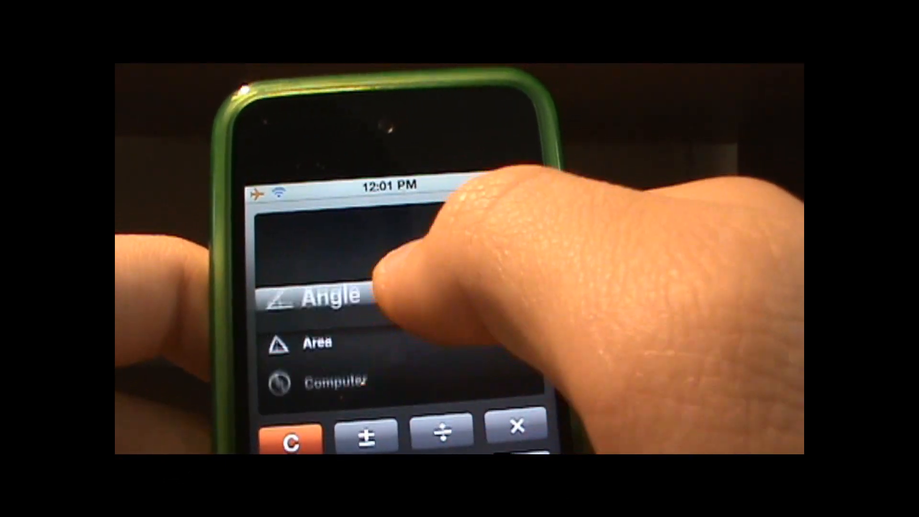
pyautogui.scroll(-3)
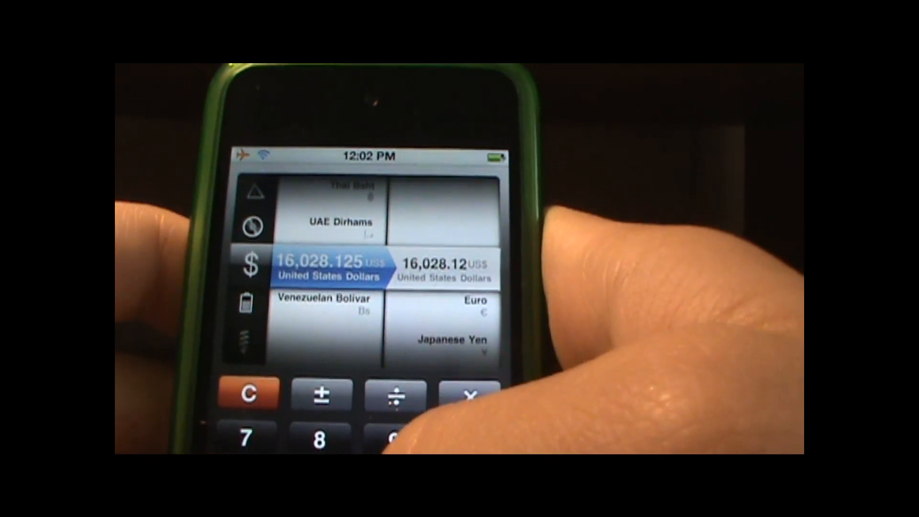
pyautogui.click(251, 393)
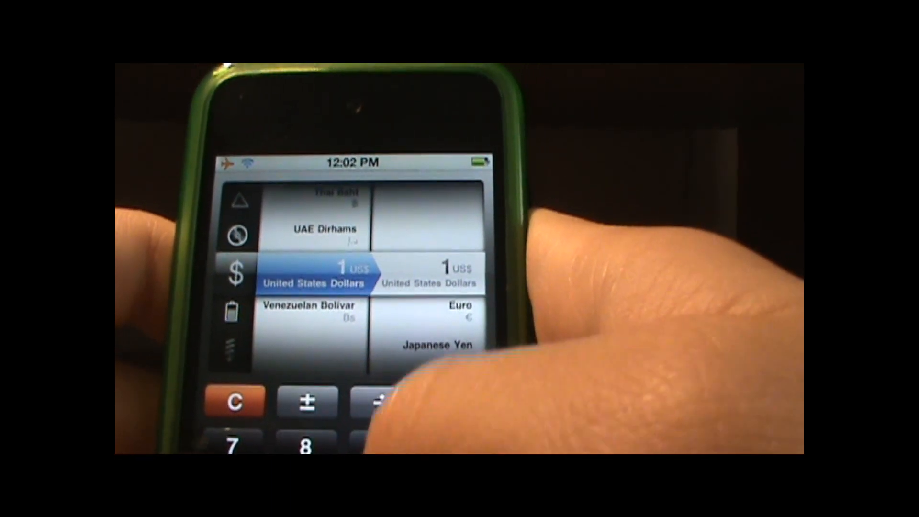